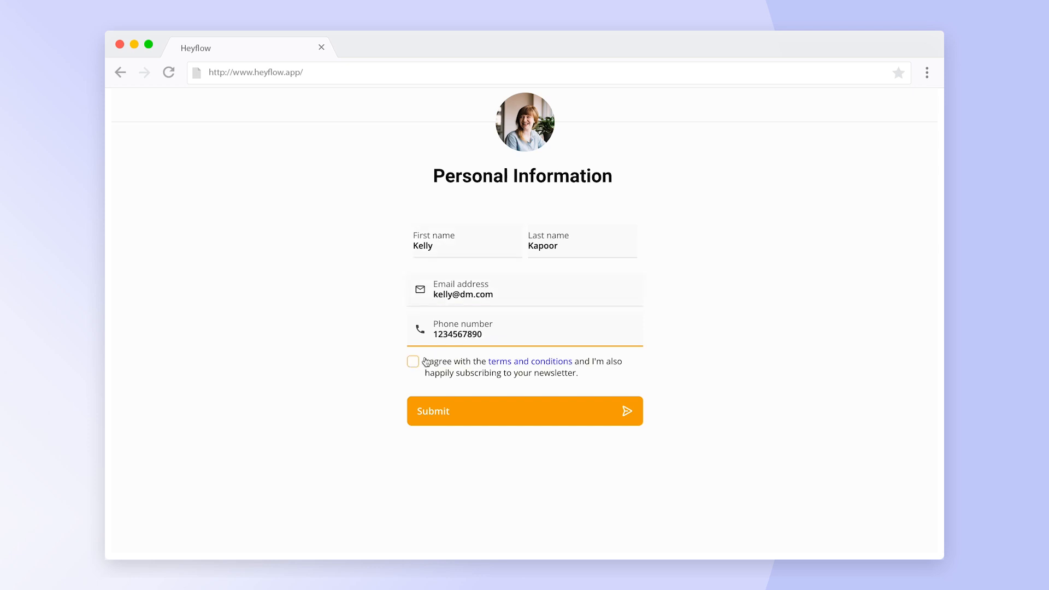
# Open the My demo heyflow project on its contact-form screen in the builder
pyautogui.click(525, 411)
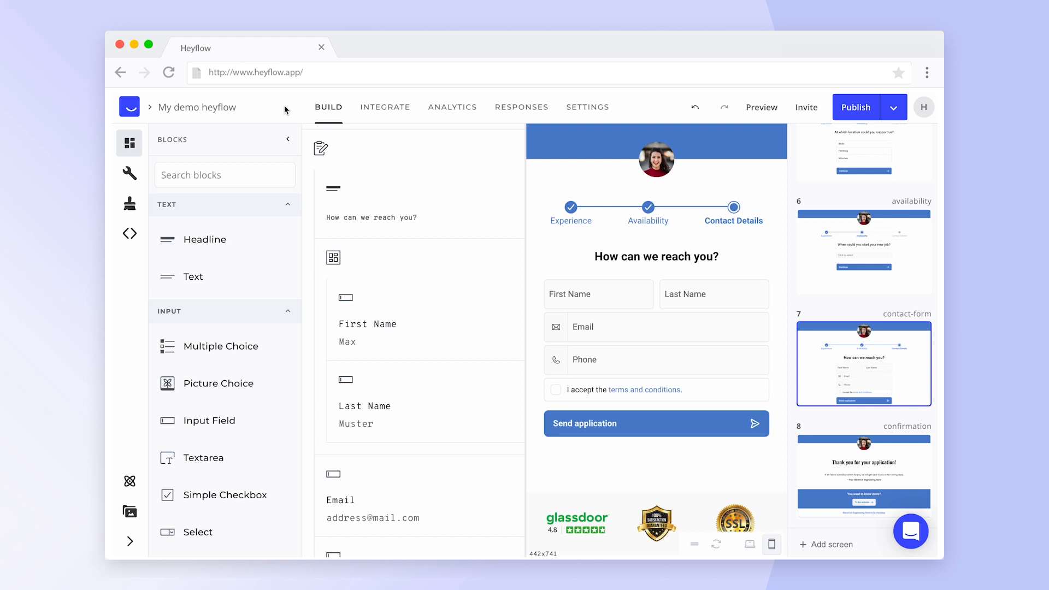
# In System settings, assign variable 'firstname' to First Name and 'email' to Email
pyautogui.click(415, 319)
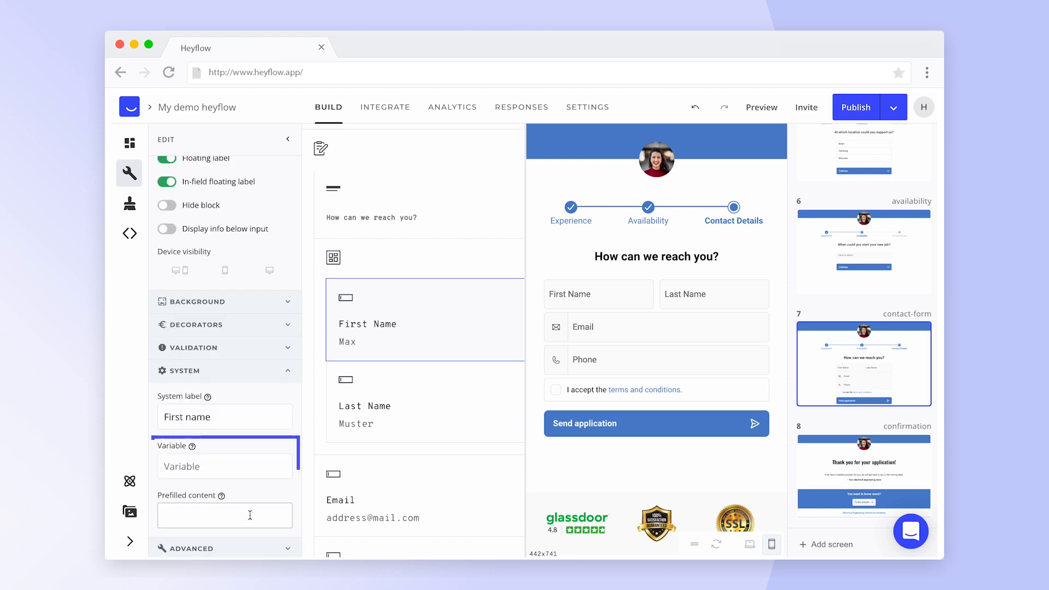
pyautogui.write('firstname')
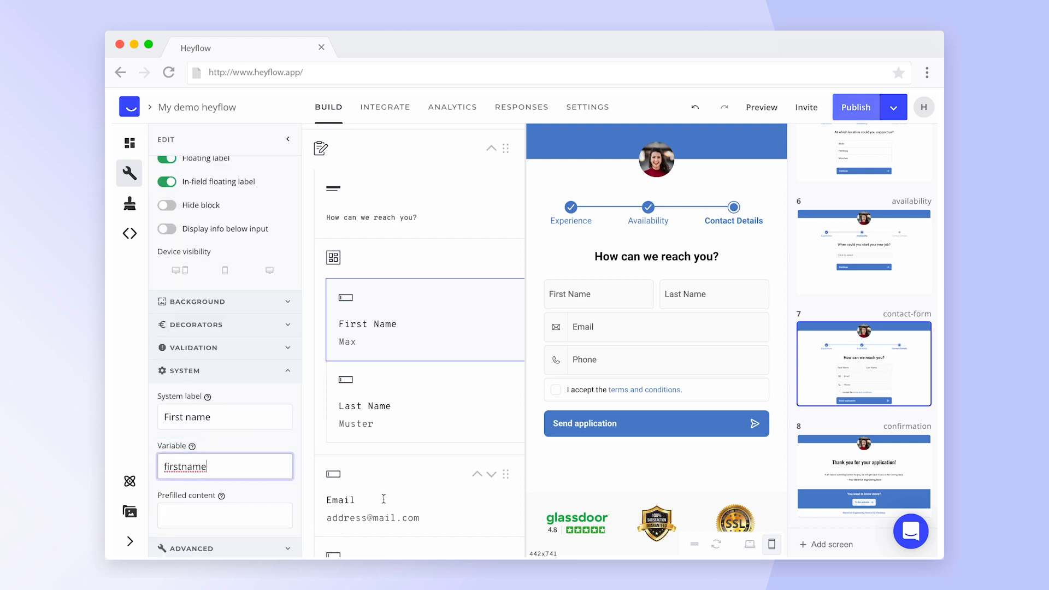
pyautogui.scroll(3)
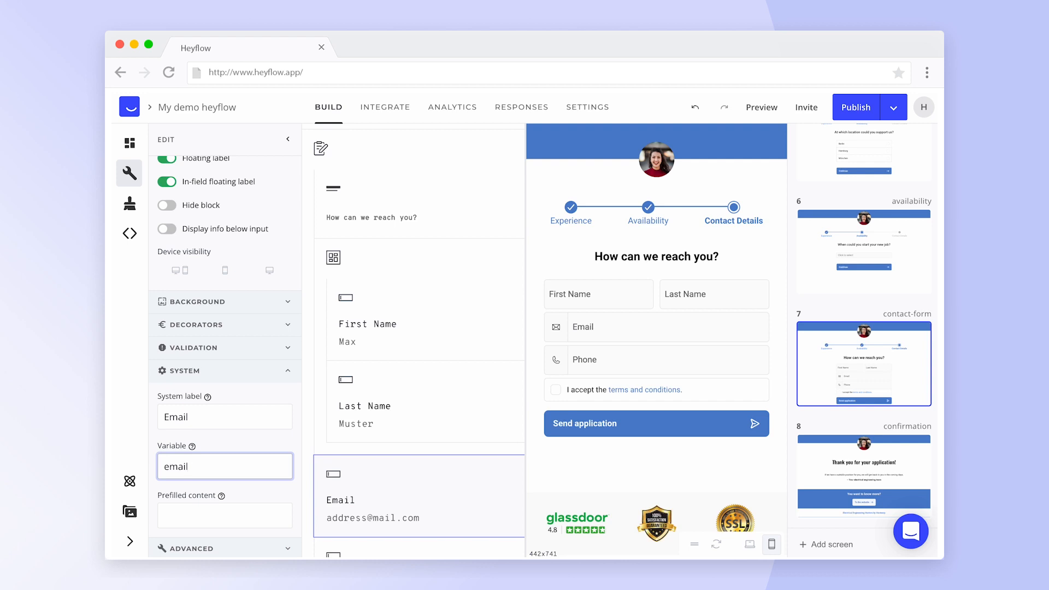
pyautogui.moveTo(403, 184)
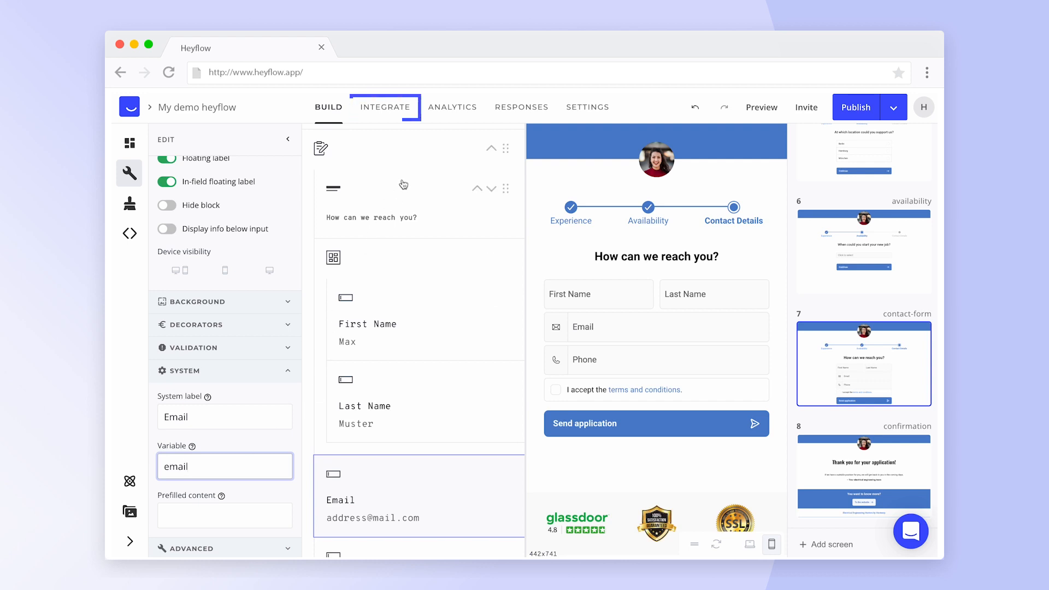
pyautogui.click(385, 107)
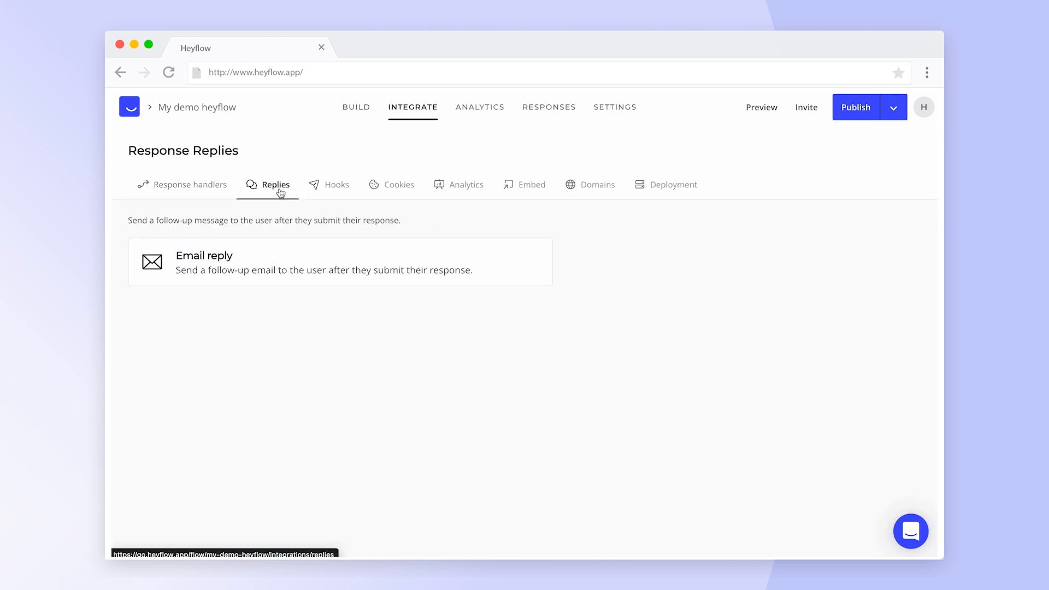
pyautogui.click(335, 262)
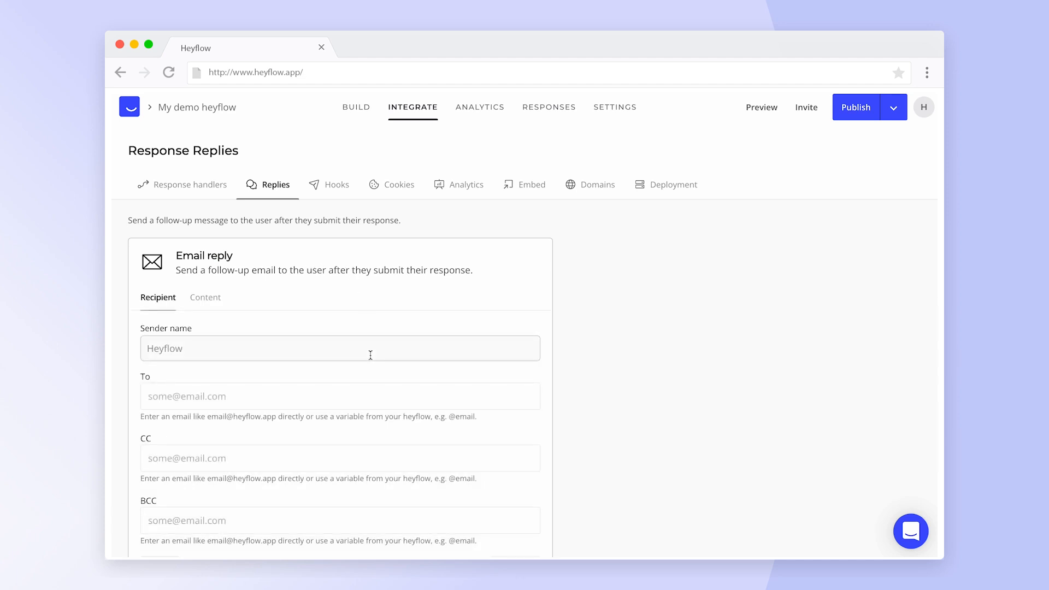
pyautogui.write('Franzi from')
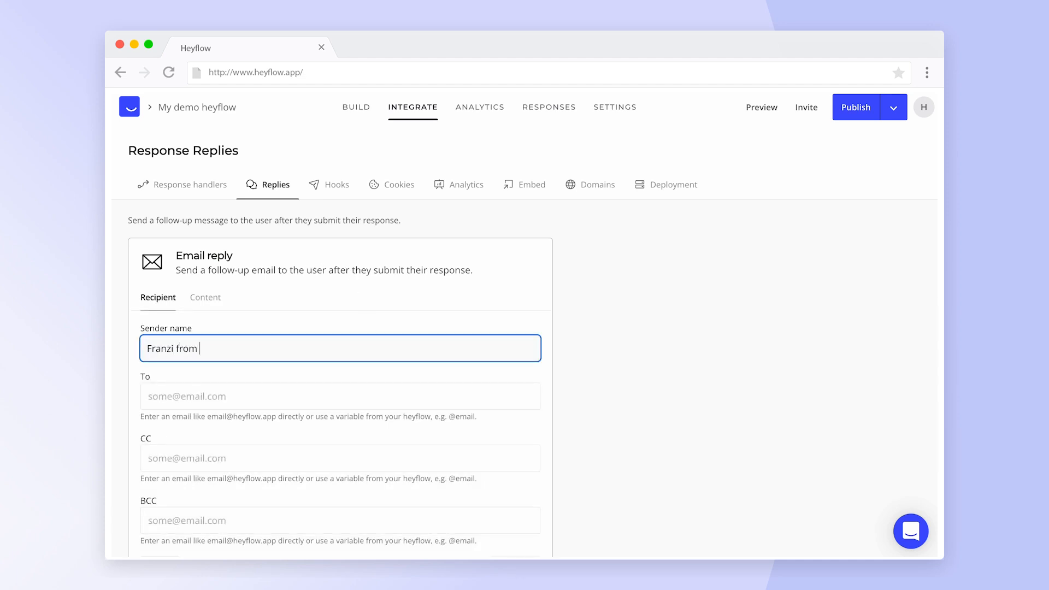
pyautogui.write('Heyflow')
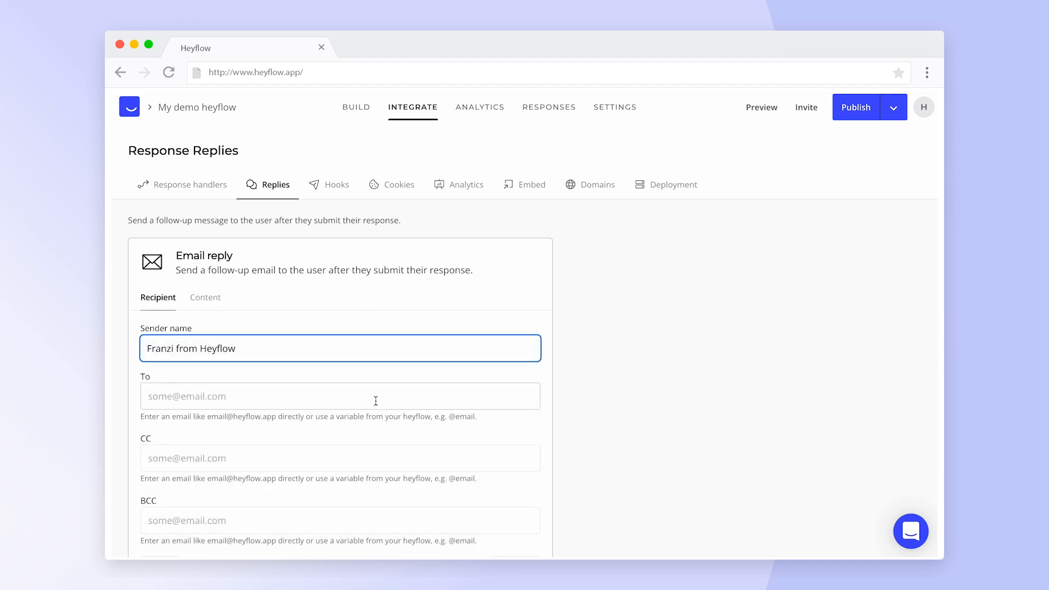
pyautogui.click(339, 396)
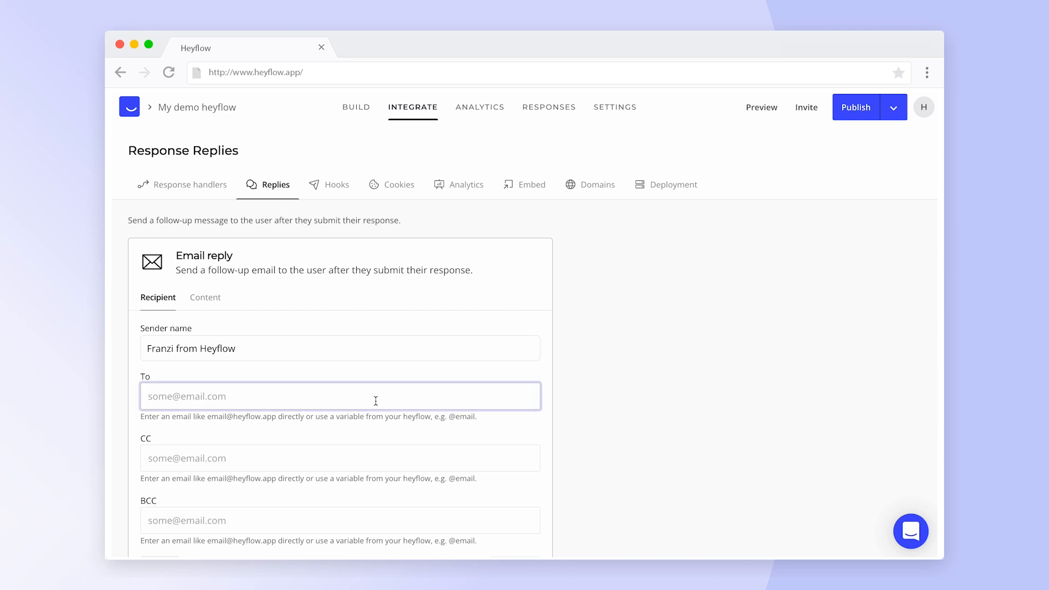
pyautogui.write('@email')
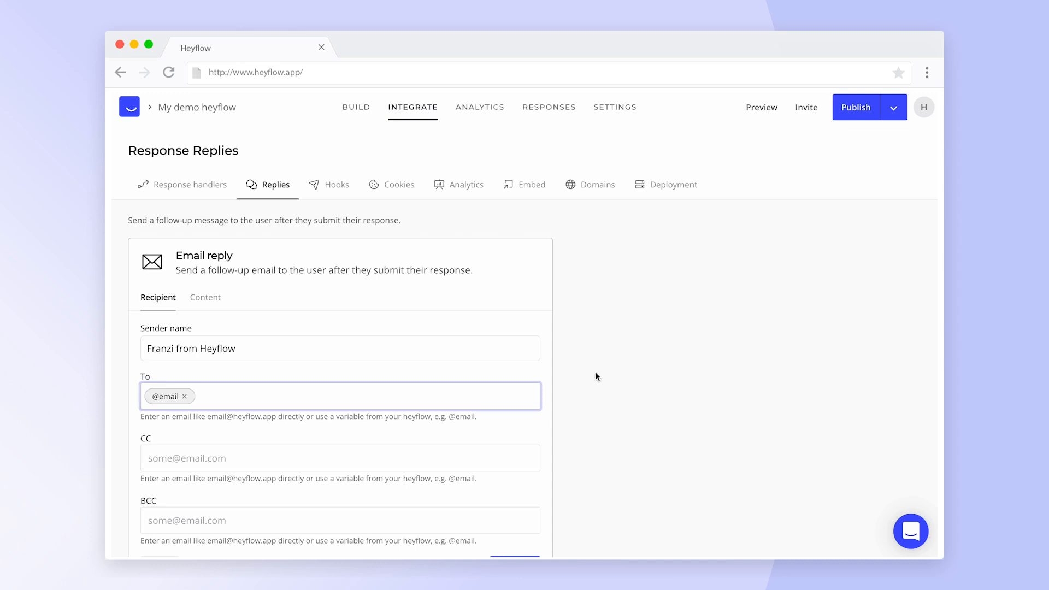
pyautogui.scroll(3)
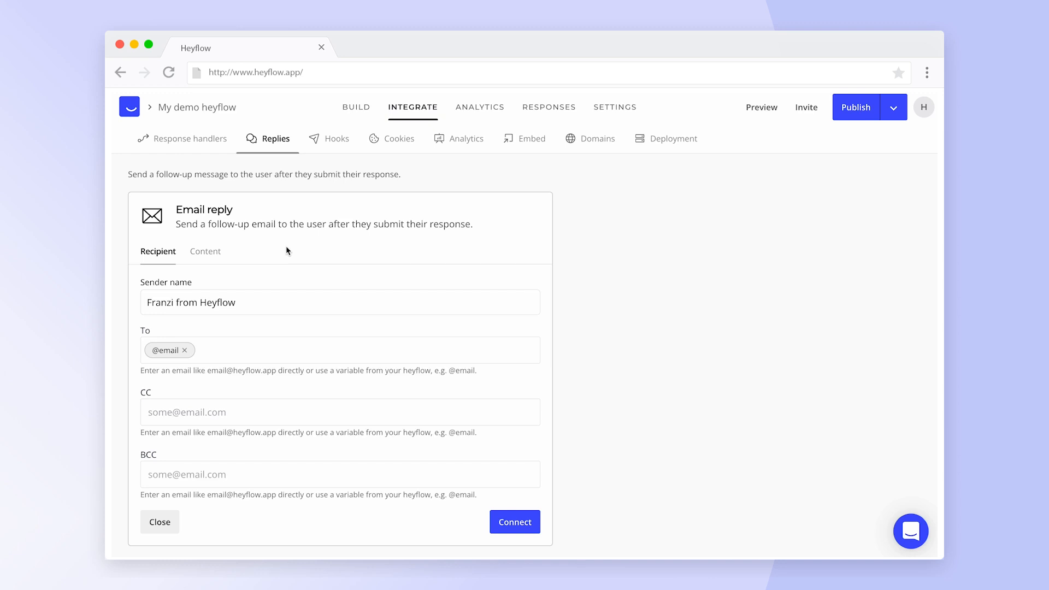
# On the reply's Content settings, set the email language to English
pyautogui.click(205, 251)
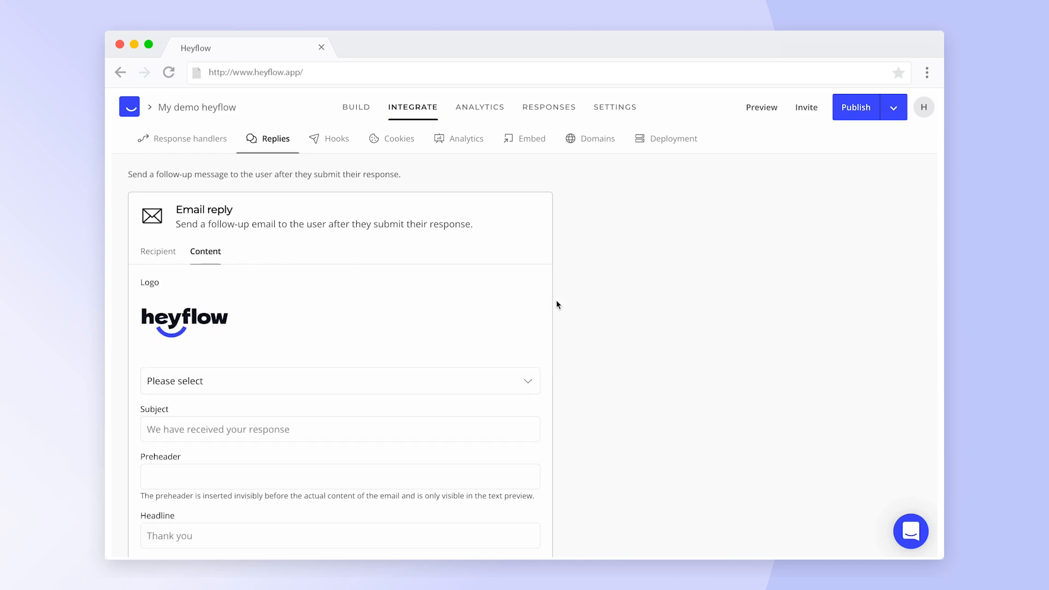
pyautogui.scroll(-3)
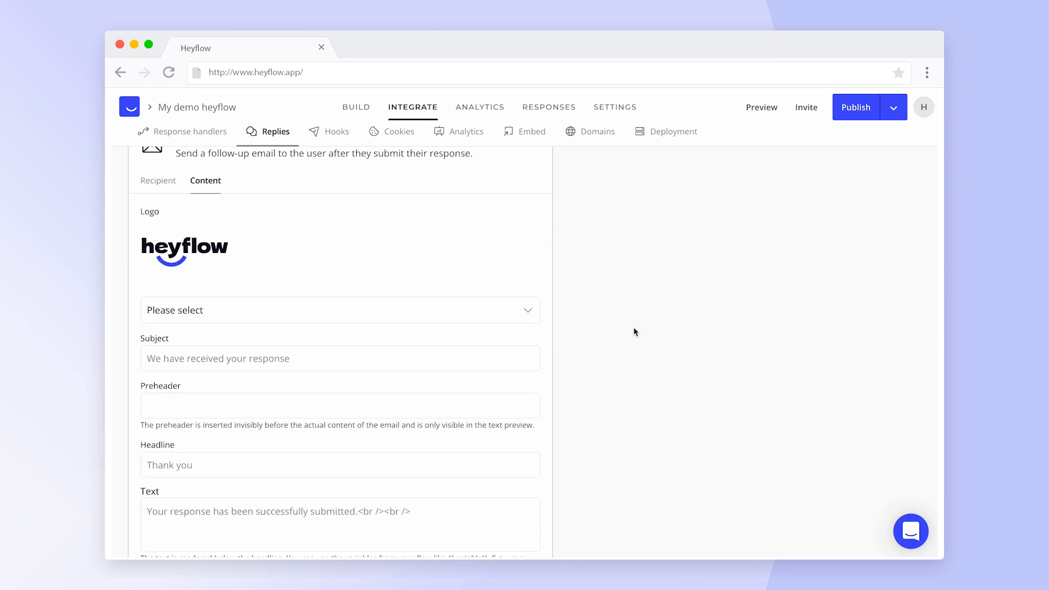
pyautogui.click(340, 310)
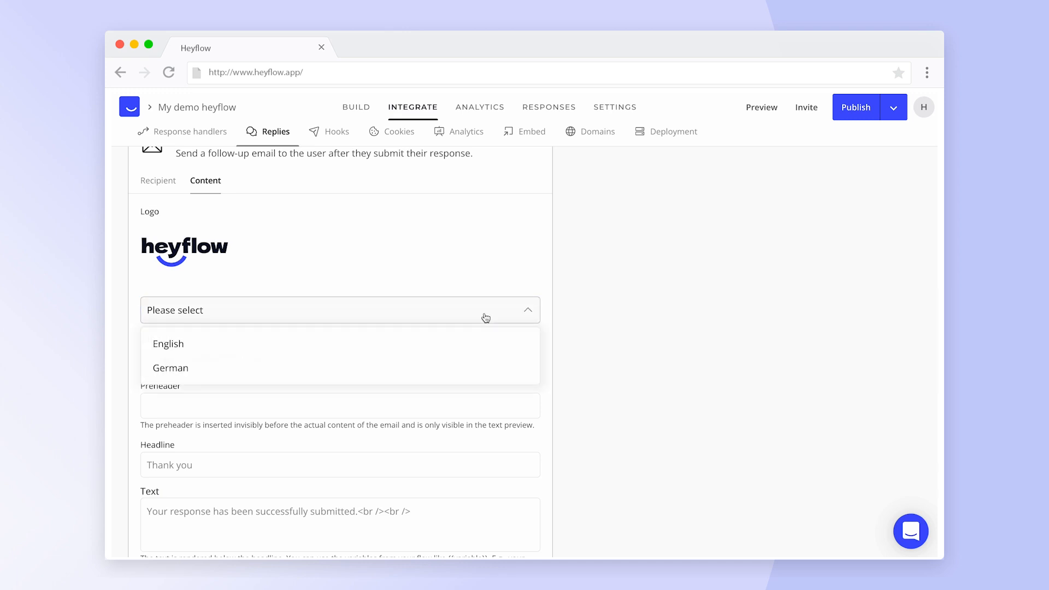
pyautogui.click(168, 343)
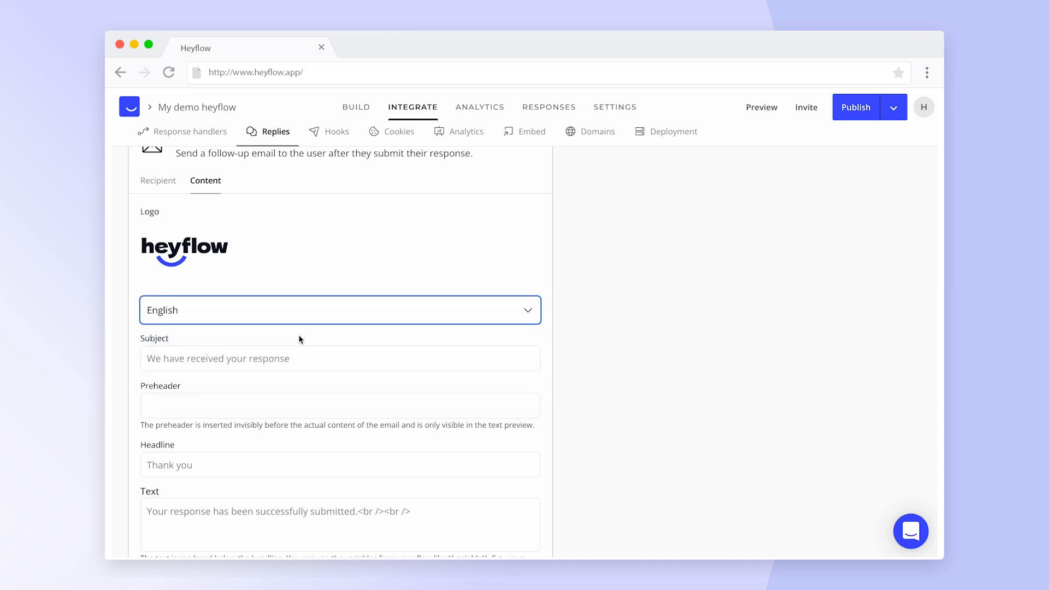
# Enter the subject 'Thanks for your application, {{firstname}}!'
pyautogui.click(340, 358)
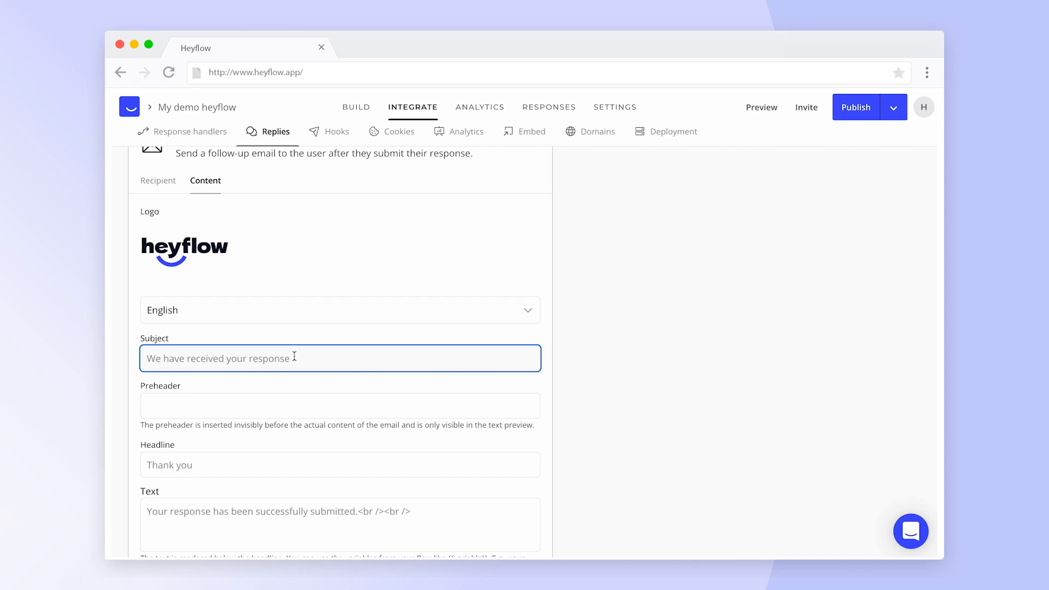
pyautogui.write('Thanks for yo')
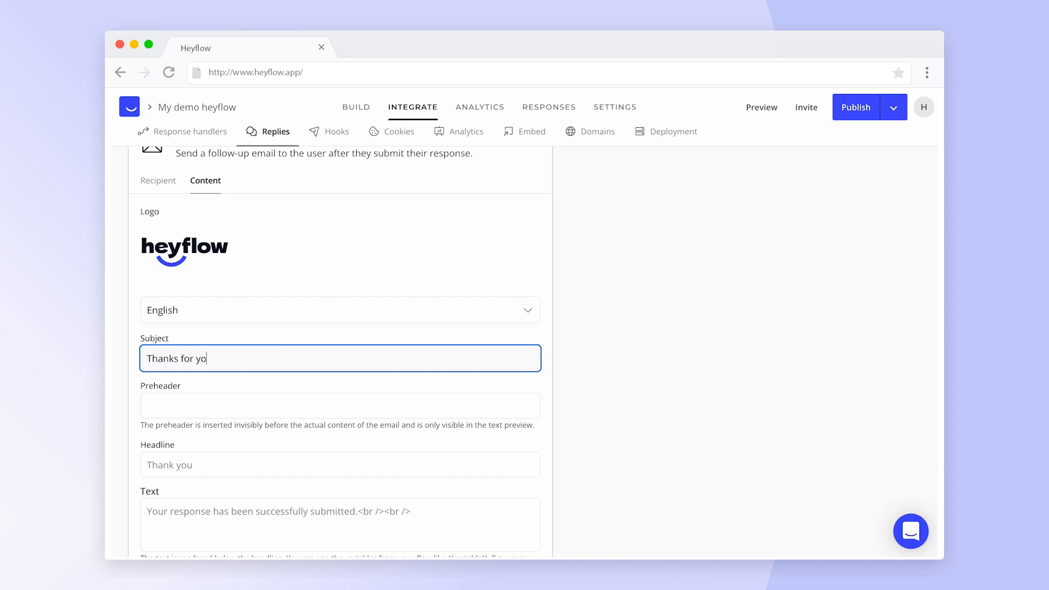
pyautogui.write('ur application')
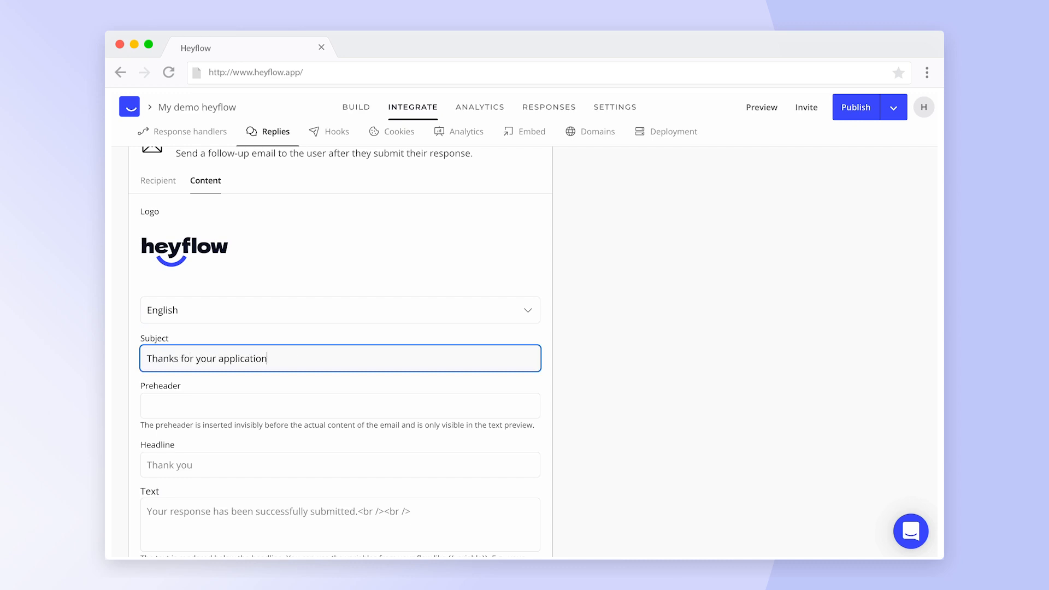
pyautogui.write(',')
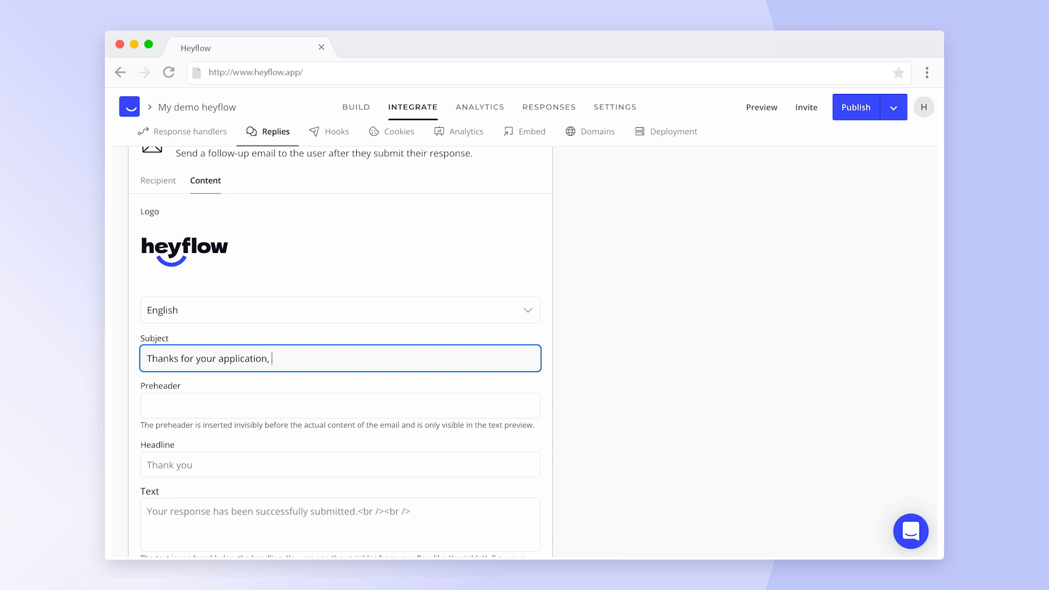
pyautogui.write('{{f')
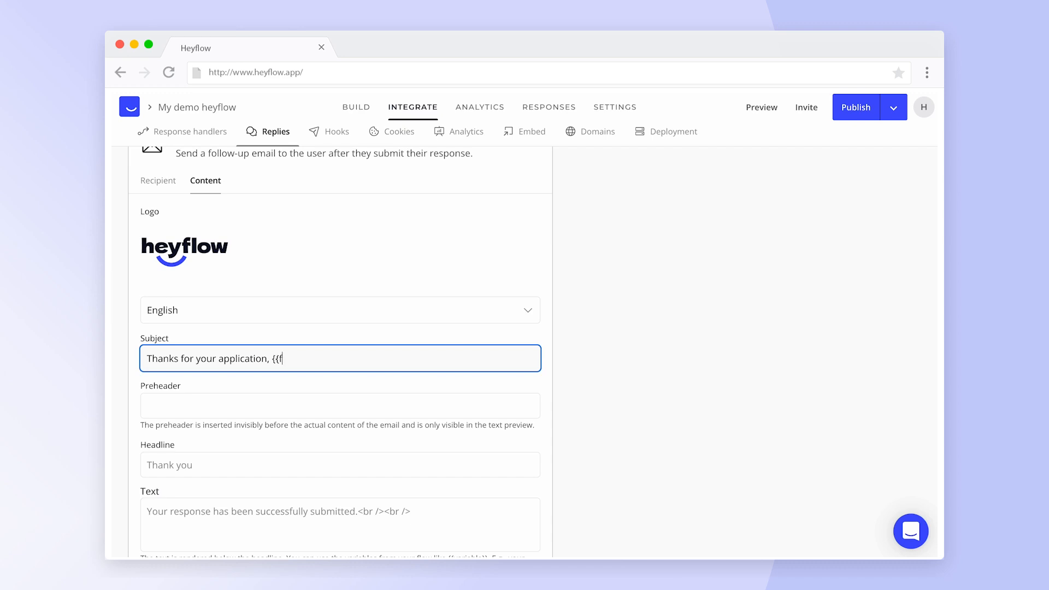
pyautogui.write('irstname')
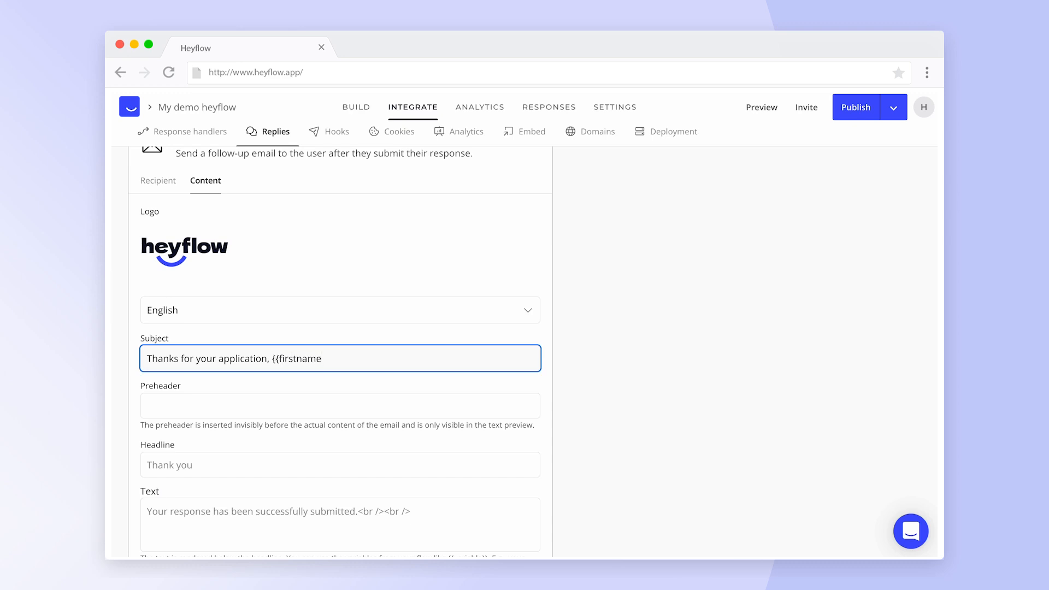
pyautogui.write('}}!')
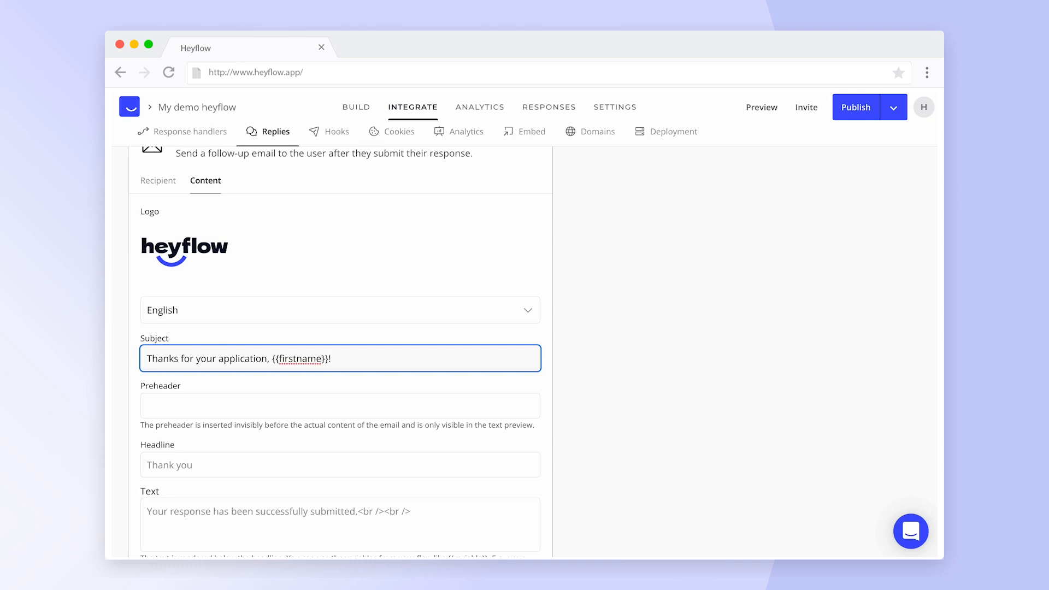
pyautogui.scroll(-3)
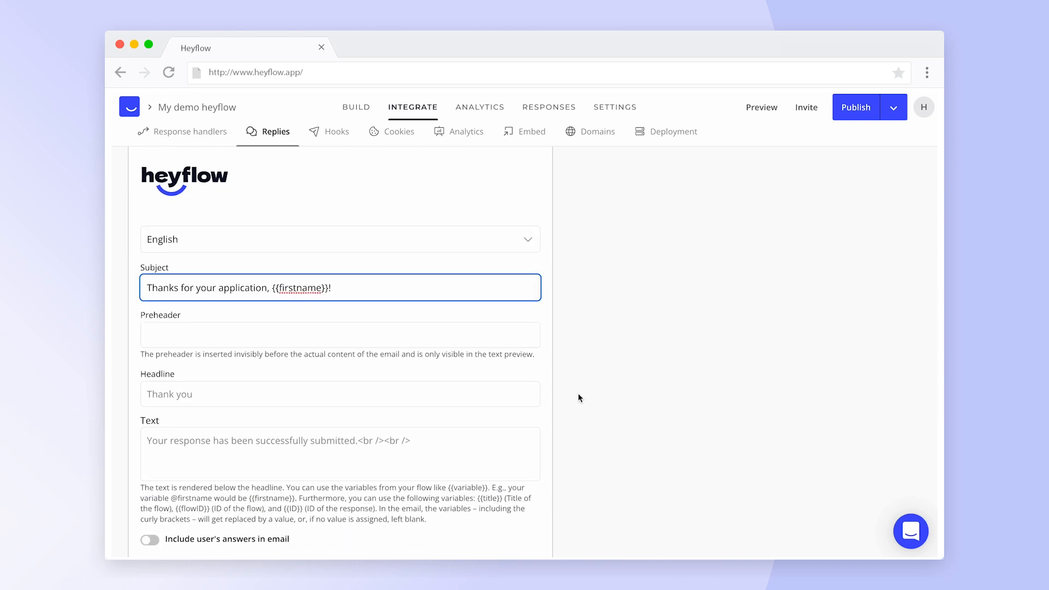
# Set the email headline to 'We received your application'
pyautogui.click(340, 393)
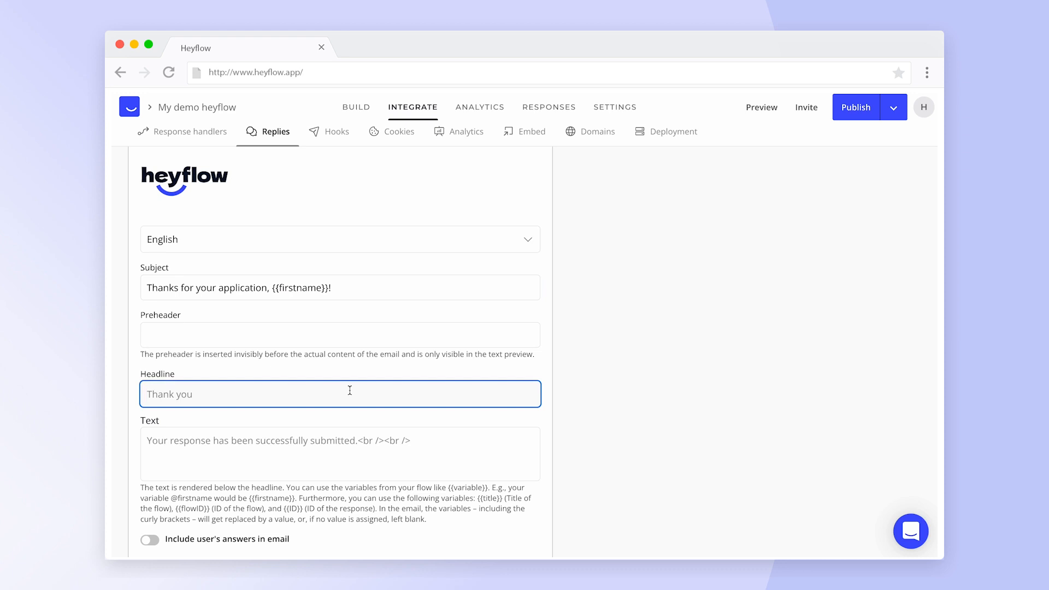
pyautogui.write('We received')
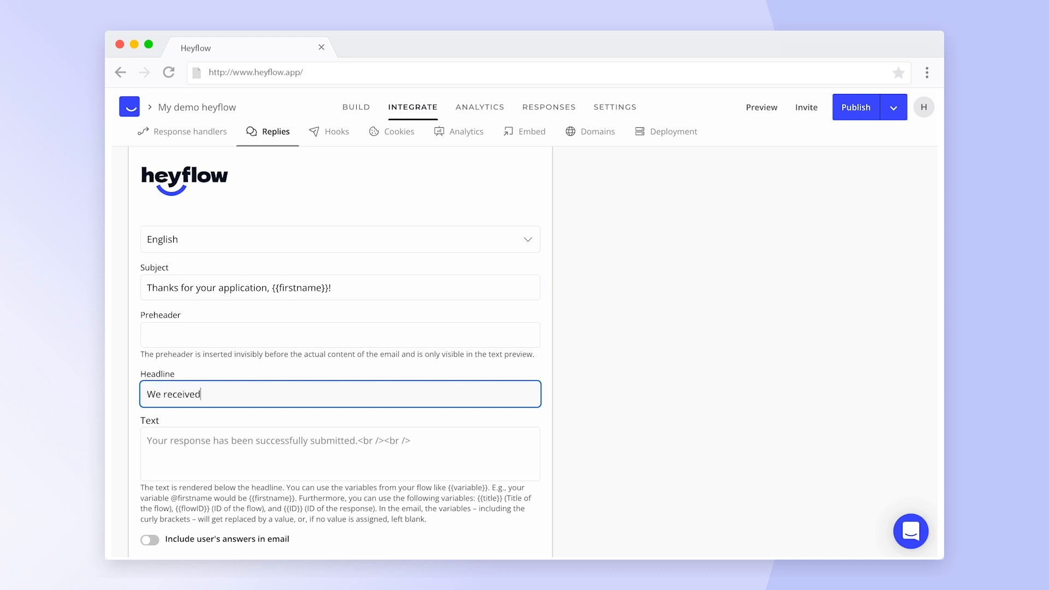
pyautogui.write('your applica')
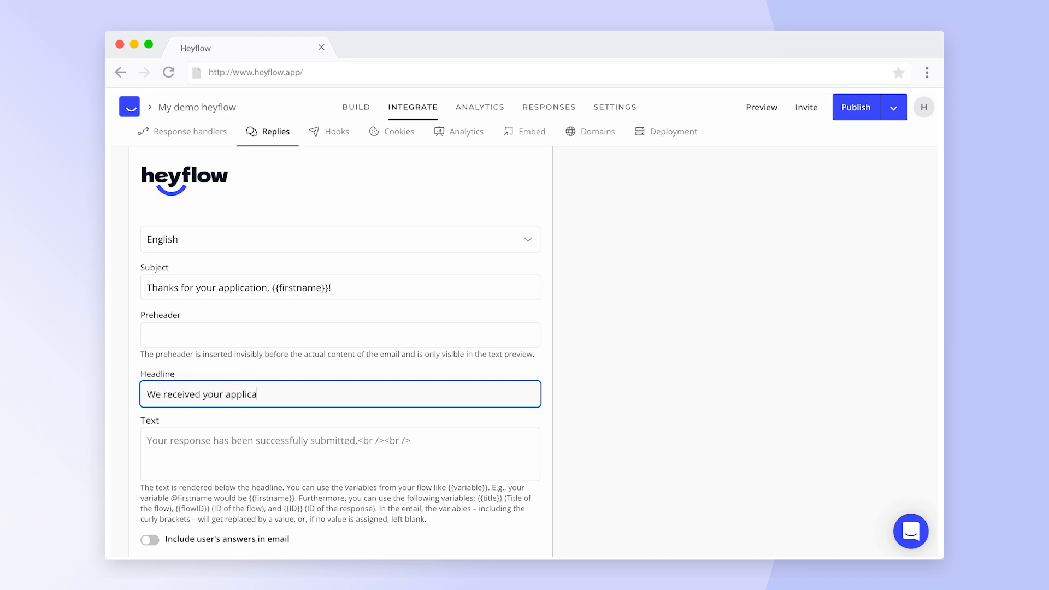
# Write the body text starting 'Hey {{firstname}}!' with <br><br> line breaks
pyautogui.click(340, 453)
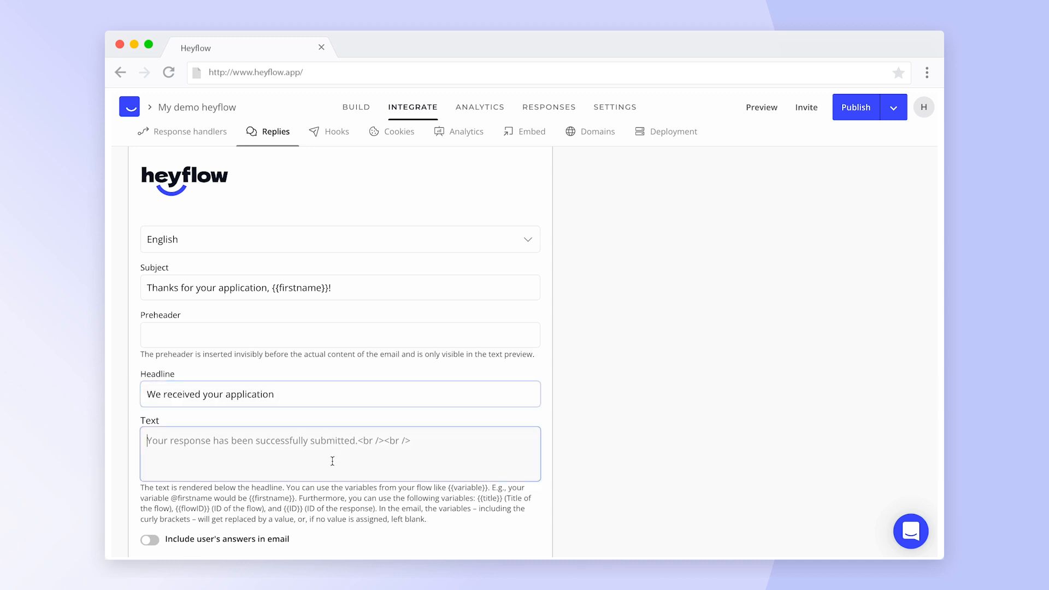
pyautogui.write('Hey {{')
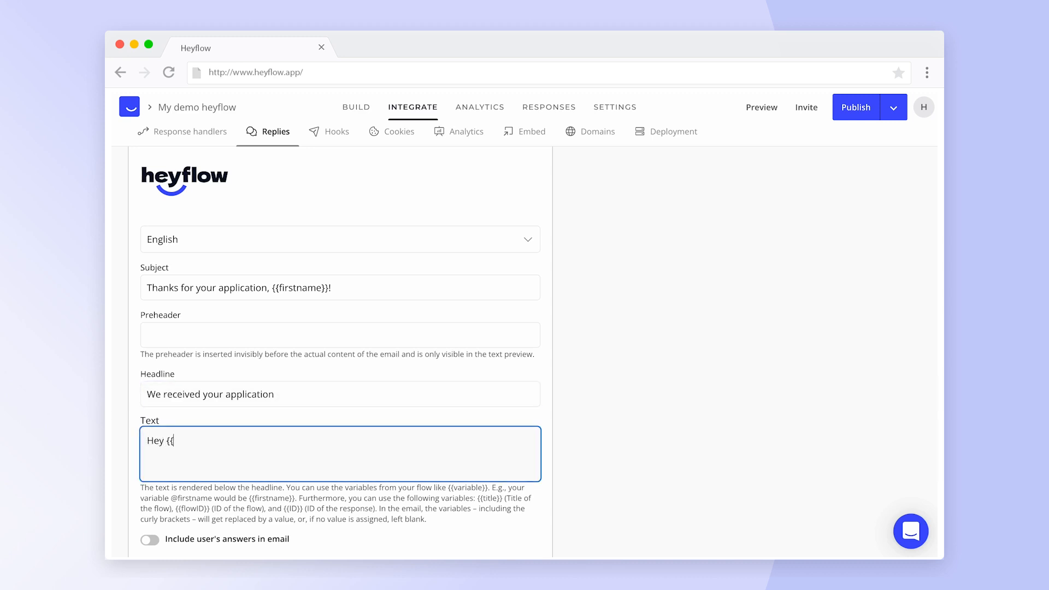
pyautogui.write('firstname')
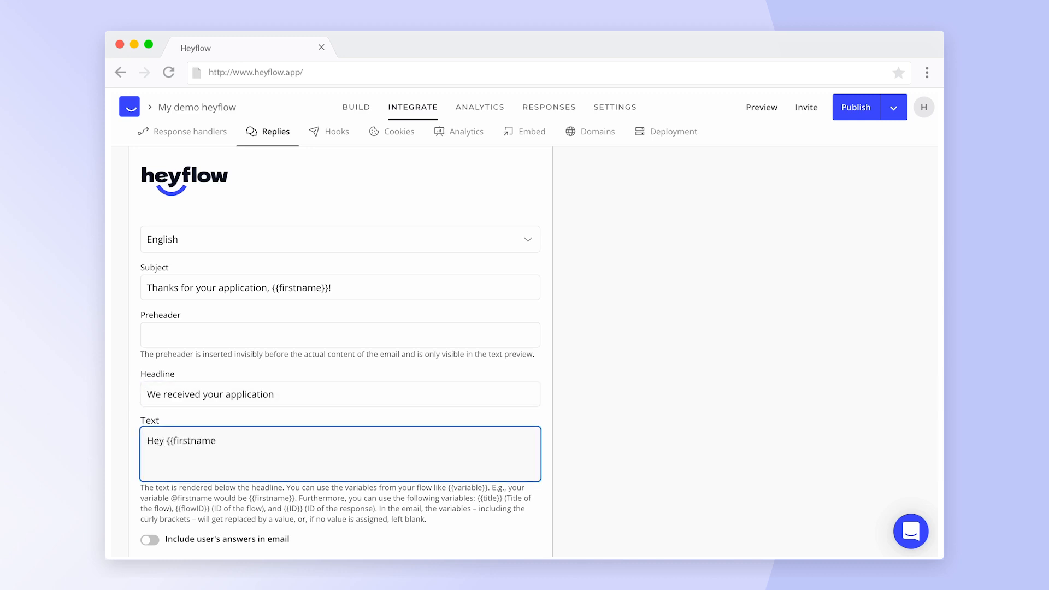
pyautogui.write('}}!')
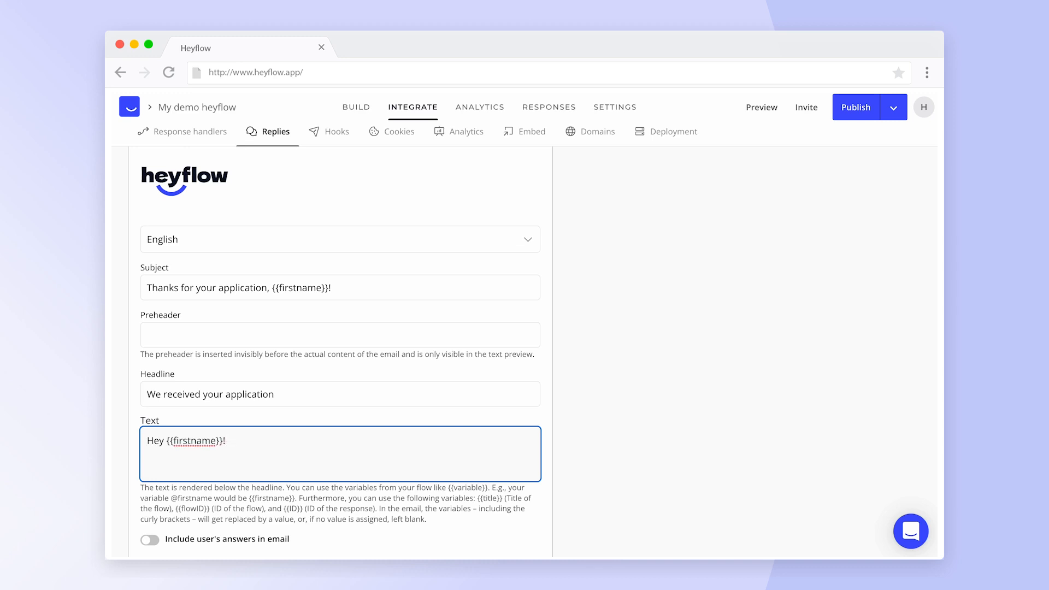
pyautogui.write('<b')
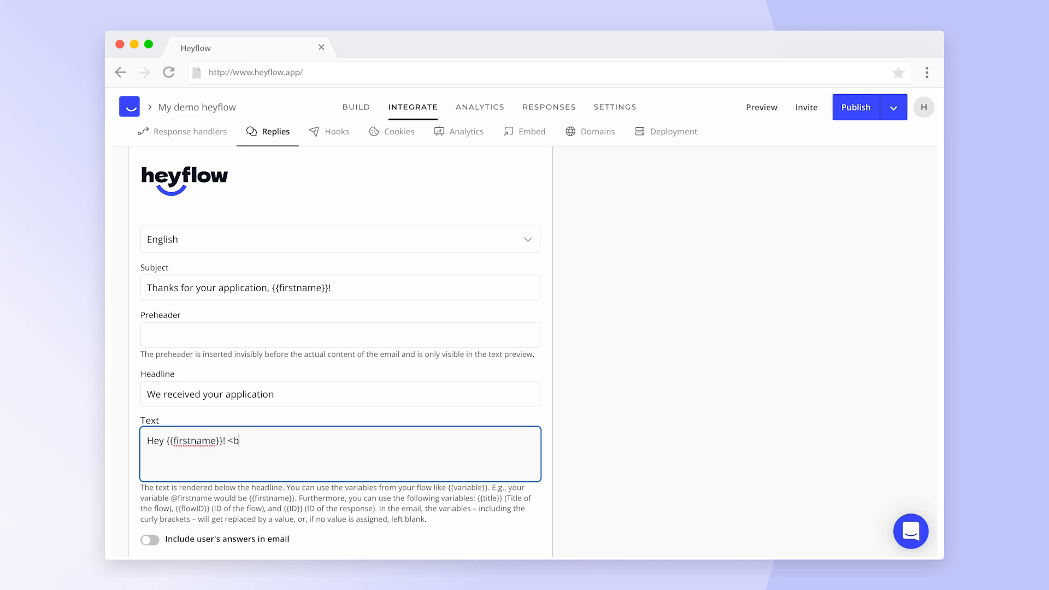
pyautogui.write('r><br>')
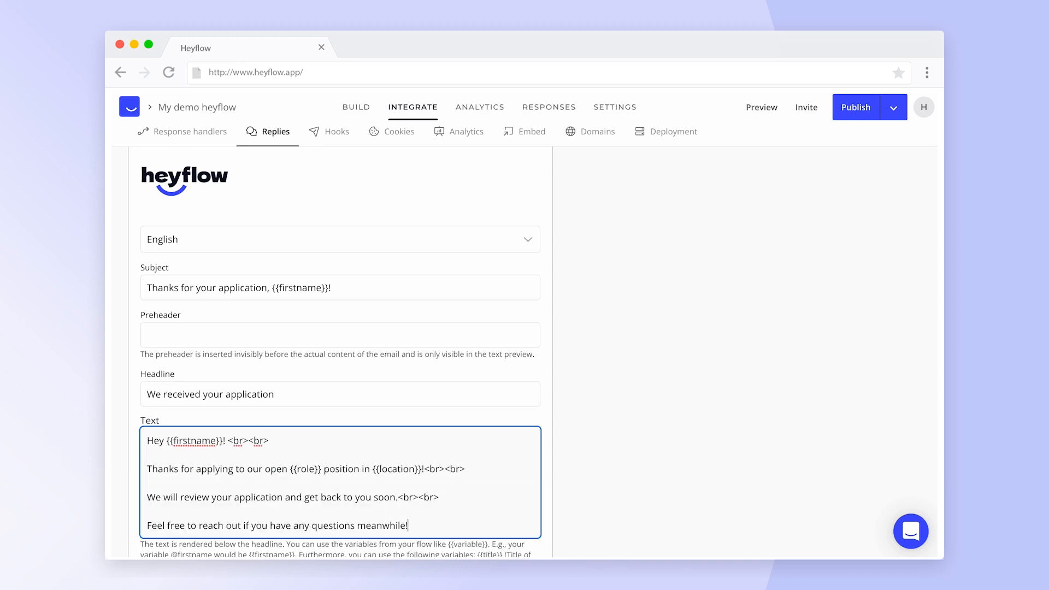
pyautogui.scroll(-3)
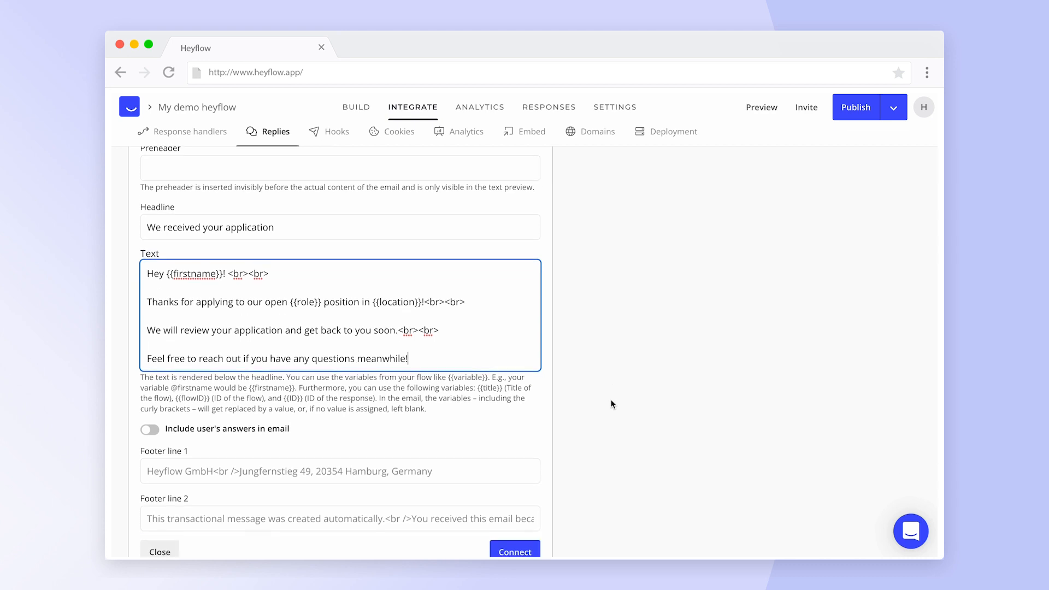
pyautogui.scroll(-3)
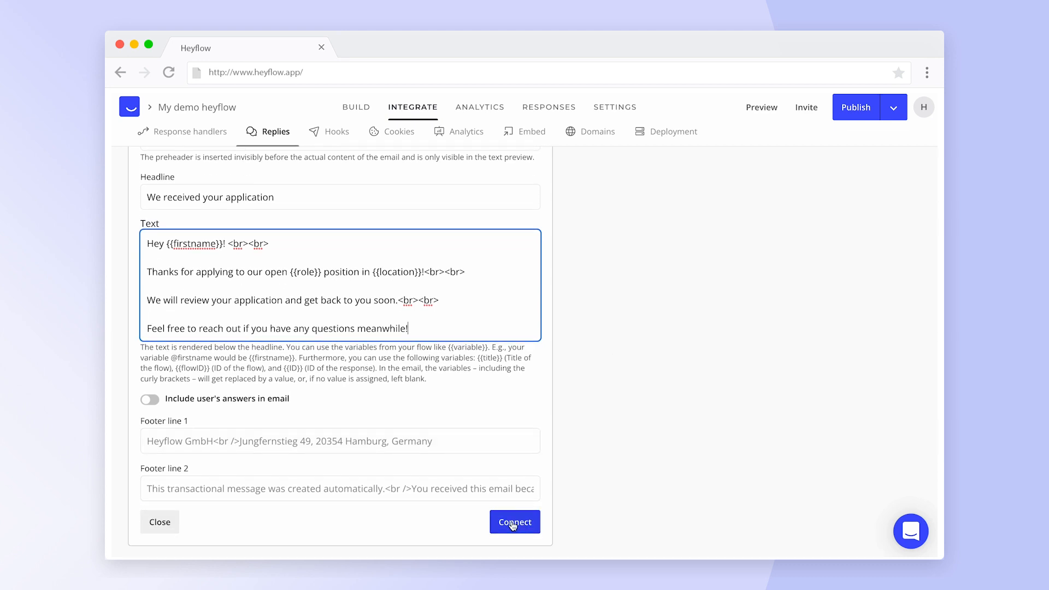
# Connect the reply email, publish the flow, and open the live page
pyautogui.click(515, 522)
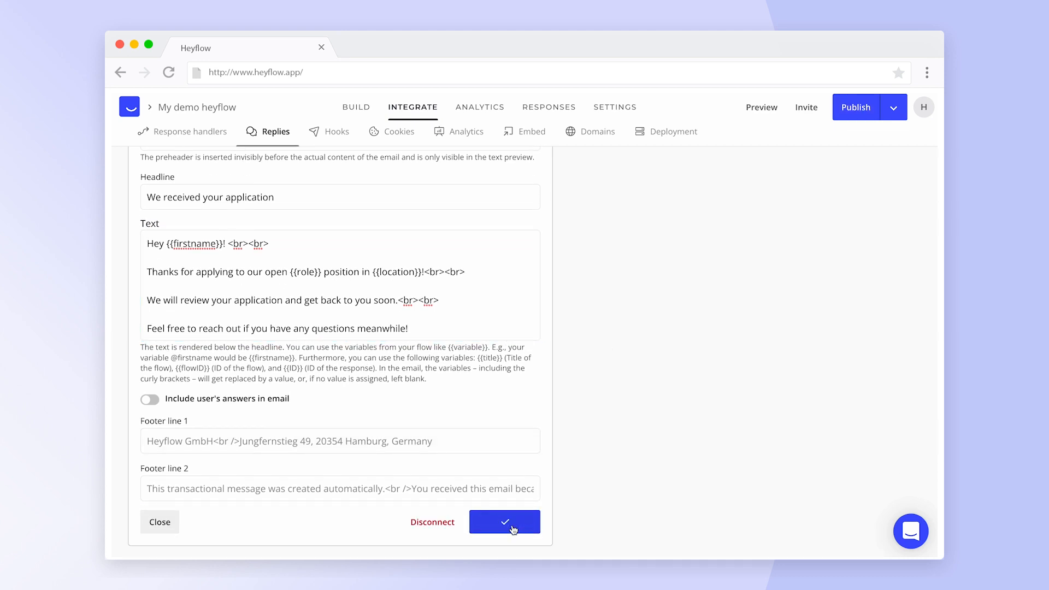
pyautogui.click(505, 522)
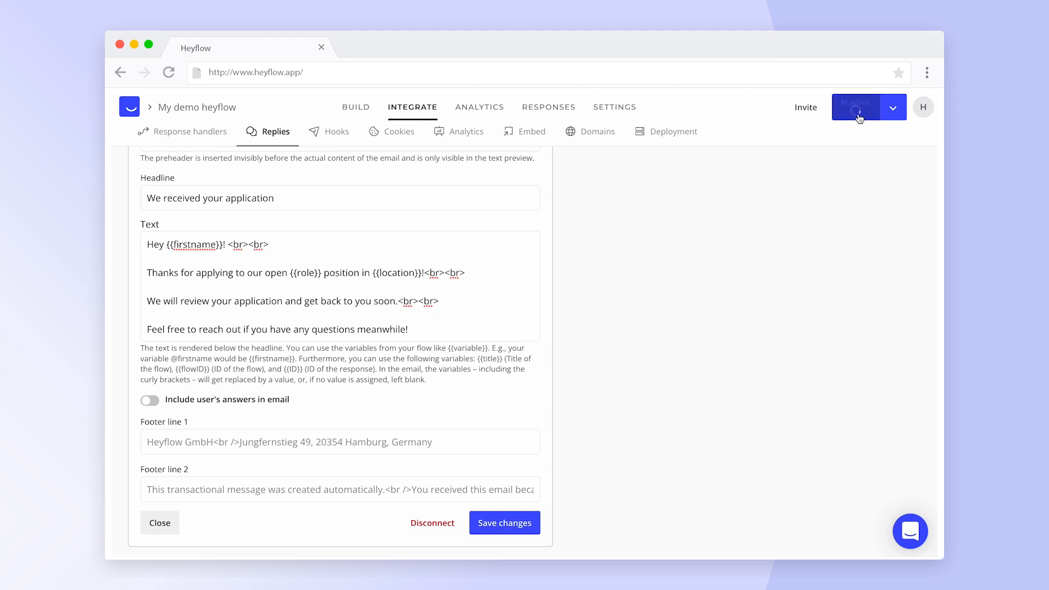
pyautogui.click(855, 107)
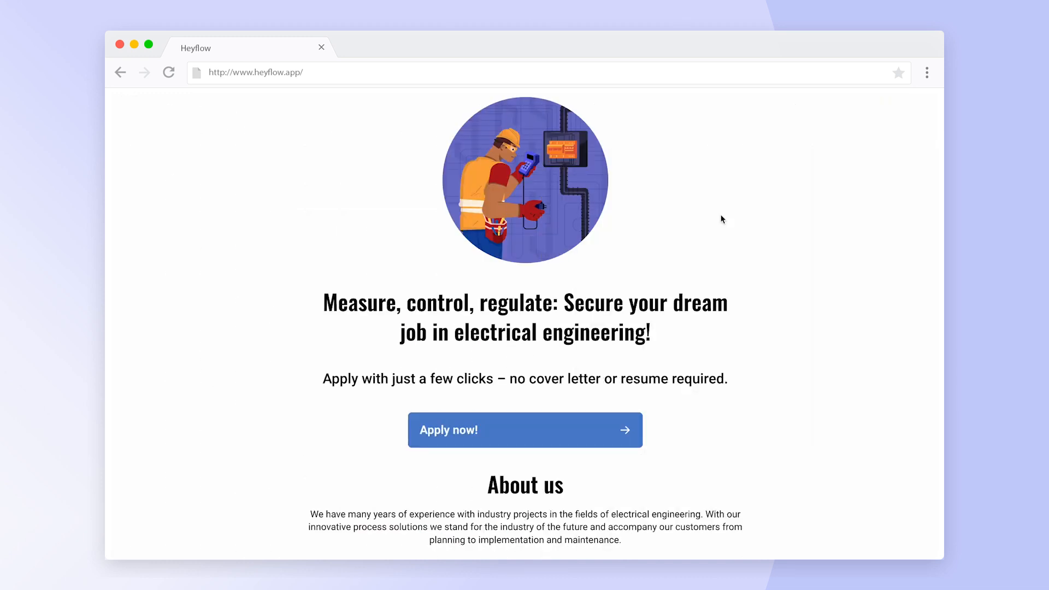
# Send a test application choosing Berlin, accepting the terms and submitting
pyautogui.click(525, 430)
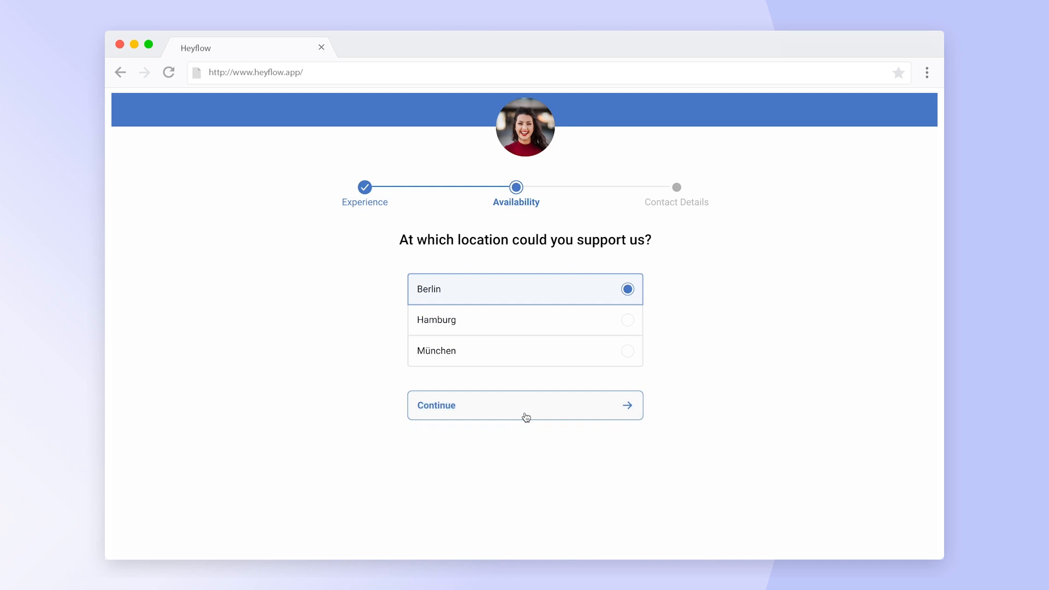
pyautogui.click(525, 404)
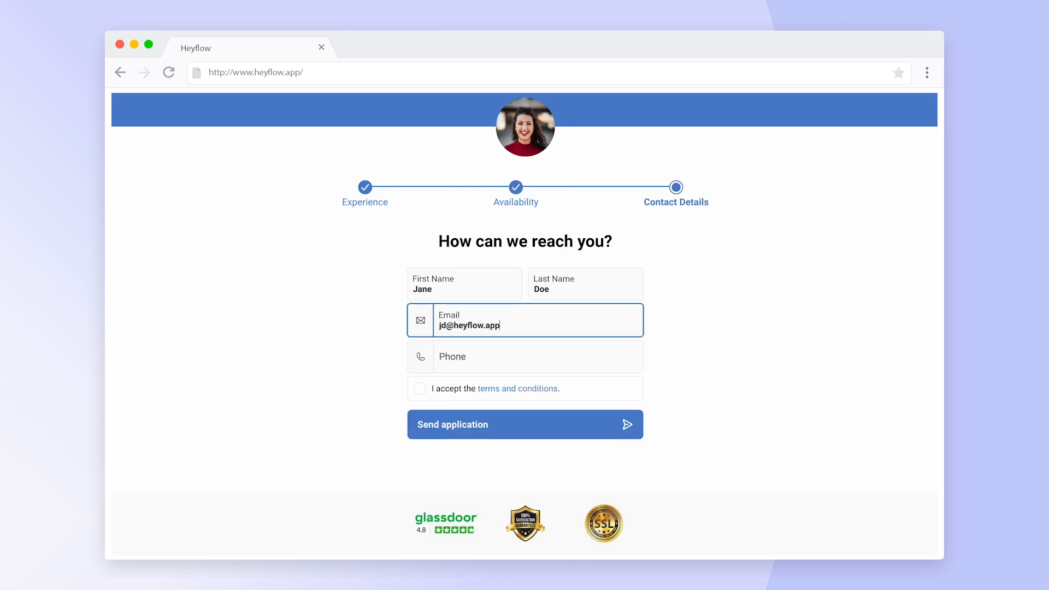
pyautogui.click(525, 424)
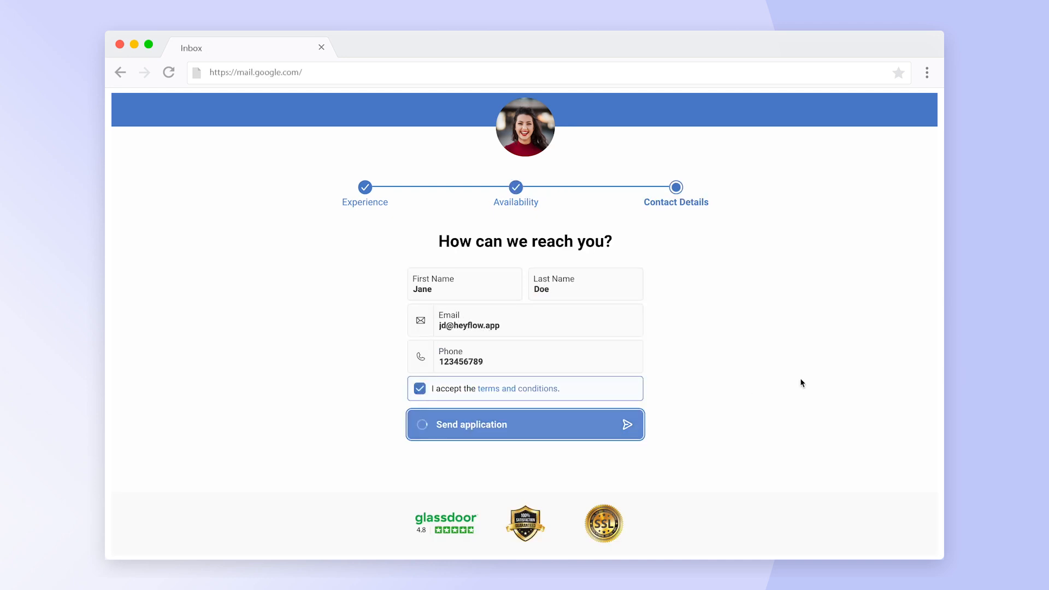
pyautogui.click(525, 424)
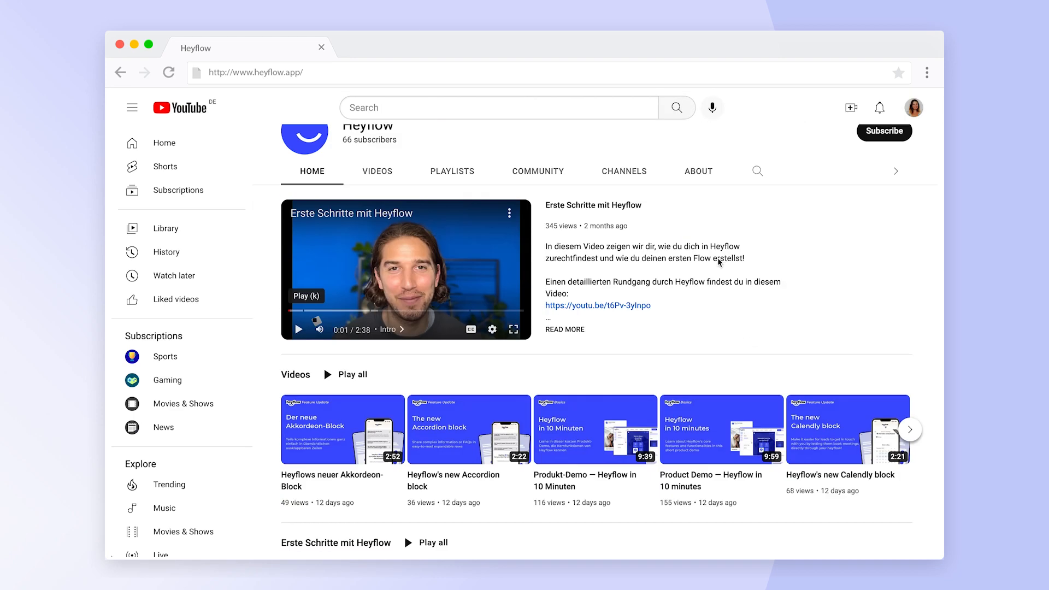
# Browse the Heyflow YouTube channel's home and videos, ending on its playlists
pyautogui.scroll(-3)
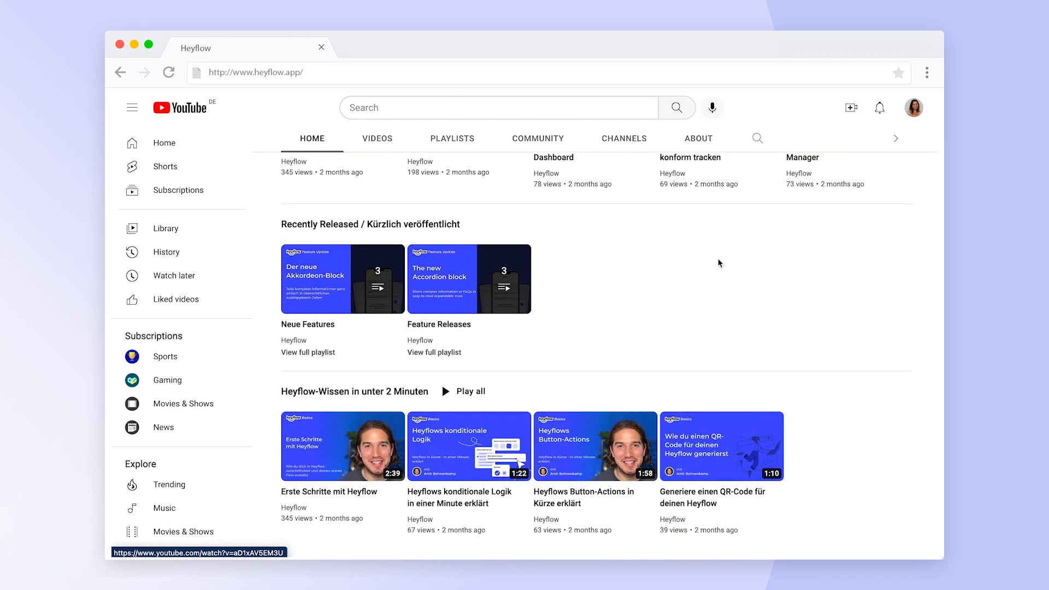
pyautogui.click(377, 137)
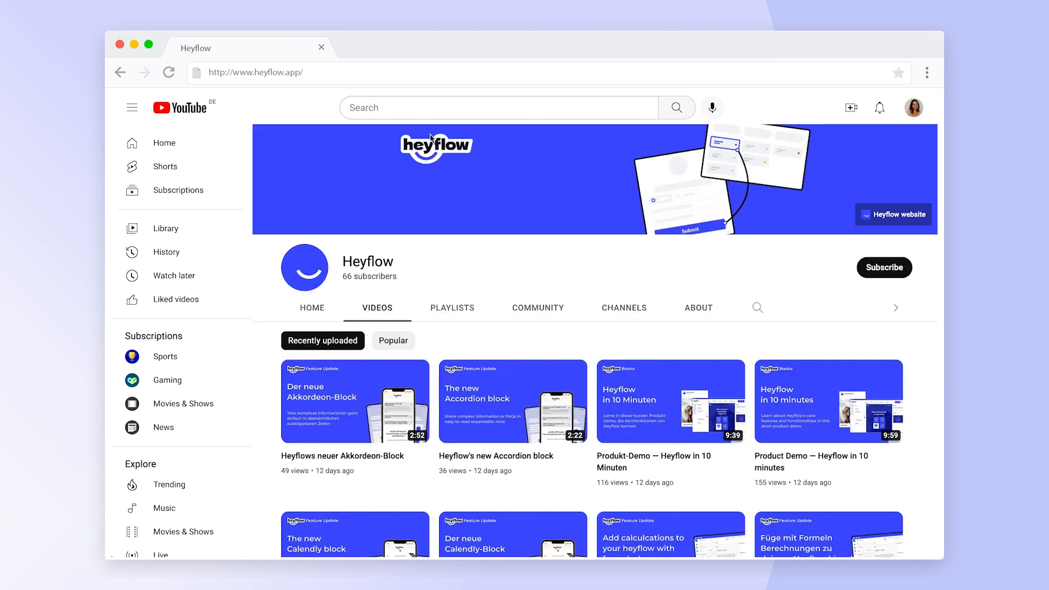
pyautogui.click(452, 308)
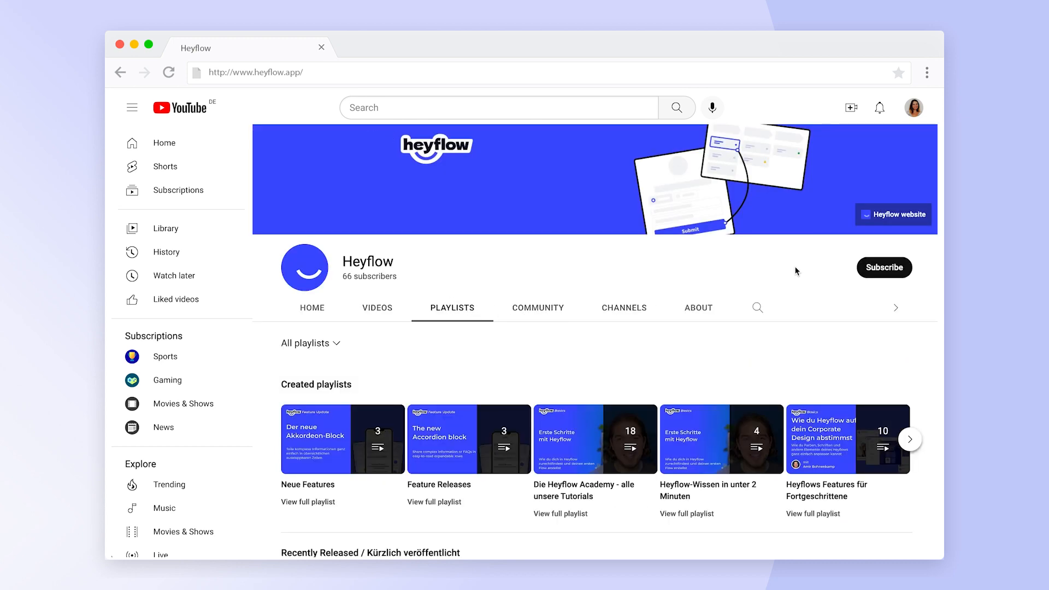